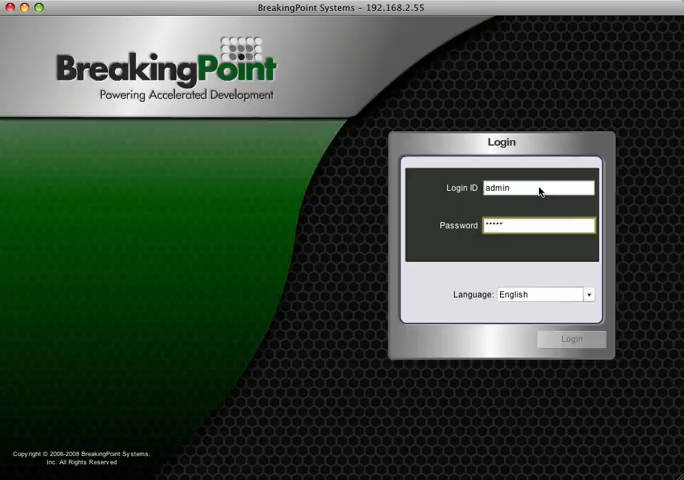
Sign in as admin to reach the Device Status page
{"action": "left_click", "coordinate": [572, 338]}
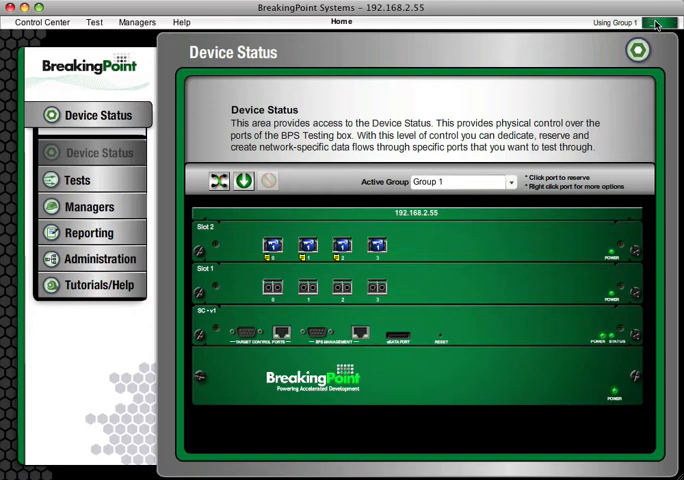
Go to Device Status via the Control Center menu and make Group 2 the active group
{"action": "left_click", "coordinate": [42, 20]}
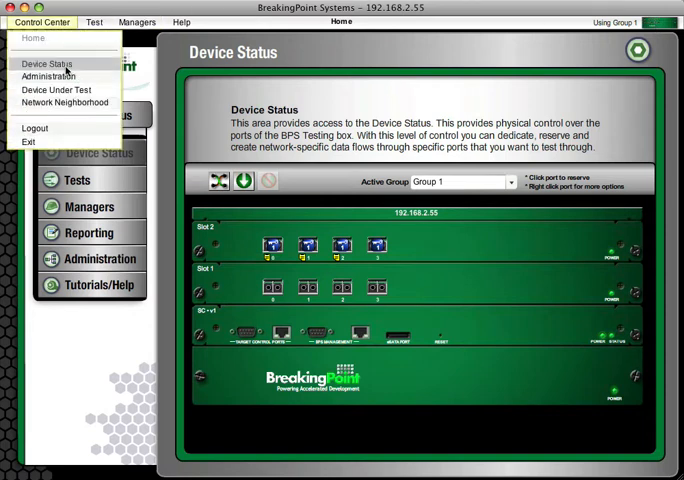
{"action": "left_click", "coordinate": [46, 64]}
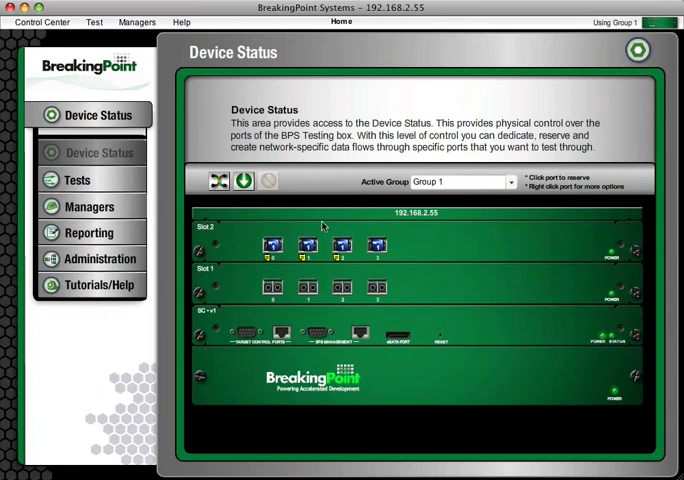
{"action": "mouse_move", "coordinate": [556, 232]}
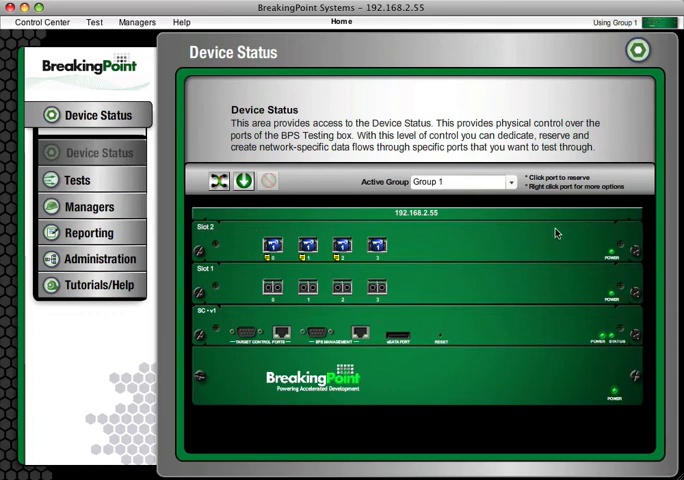
{"action": "mouse_move", "coordinate": [496, 336]}
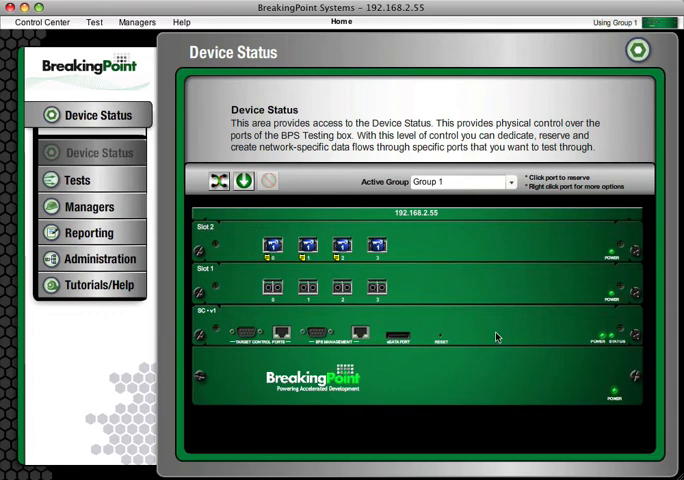
{"action": "mouse_move", "coordinate": [448, 198]}
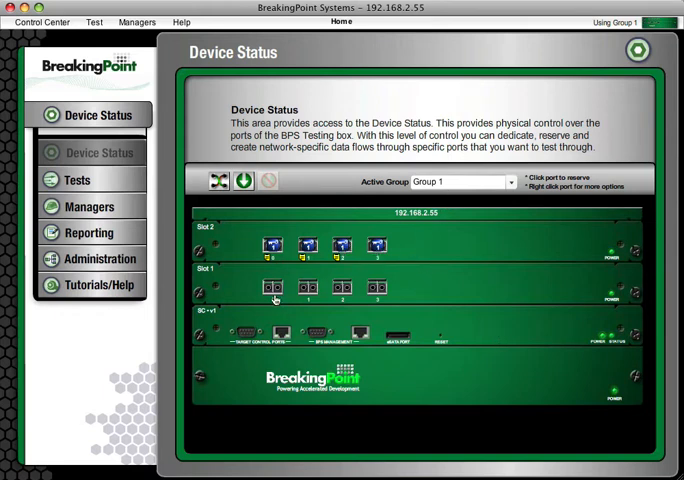
{"action": "left_click", "coordinate": [464, 180]}
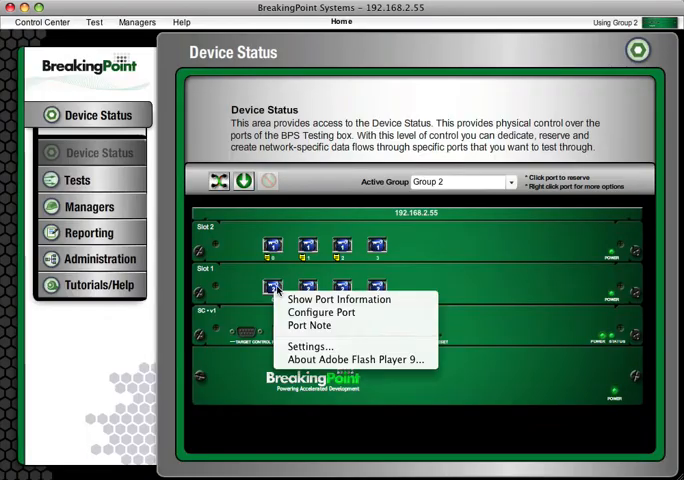
Add a port note reading 'Mine!' to Slot 1 / Port 0 and save it
{"action": "left_click", "coordinate": [310, 324]}
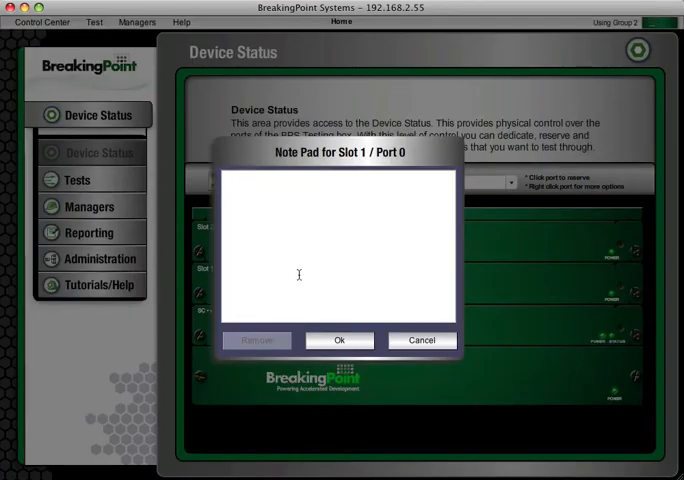
{"action": "type", "text": "Mine!"}
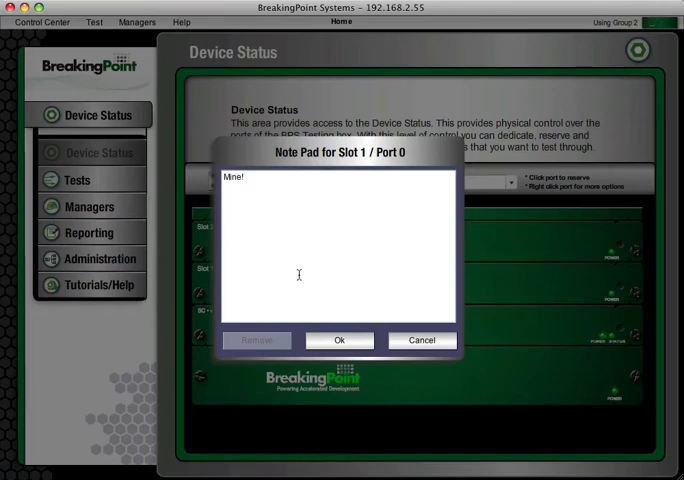
{"action": "left_click", "coordinate": [340, 340]}
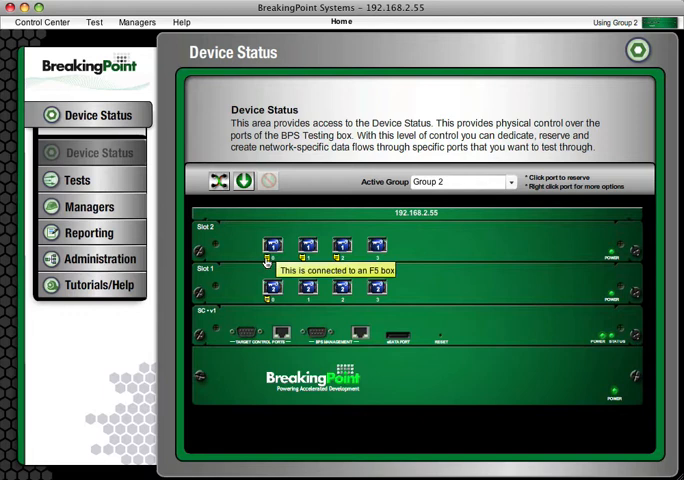
{"action": "mouse_move", "coordinate": [302, 264]}
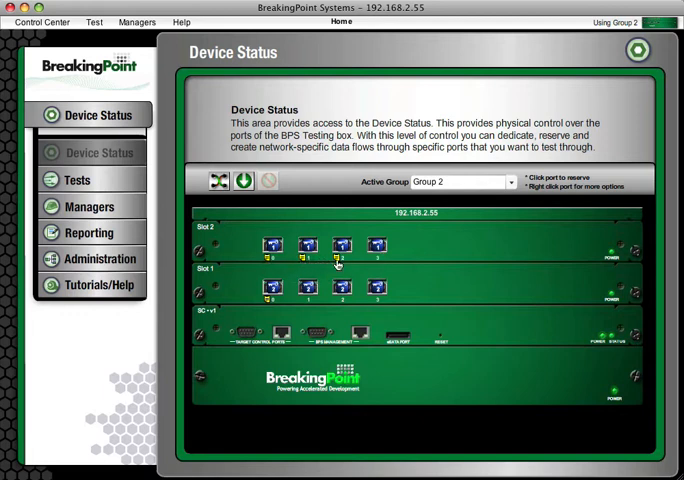
{"action": "mouse_move", "coordinate": [336, 264]}
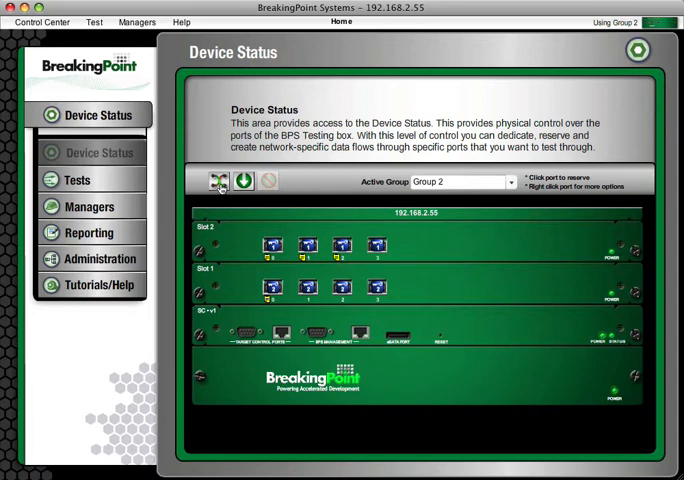
{"action": "left_click", "coordinate": [220, 180]}
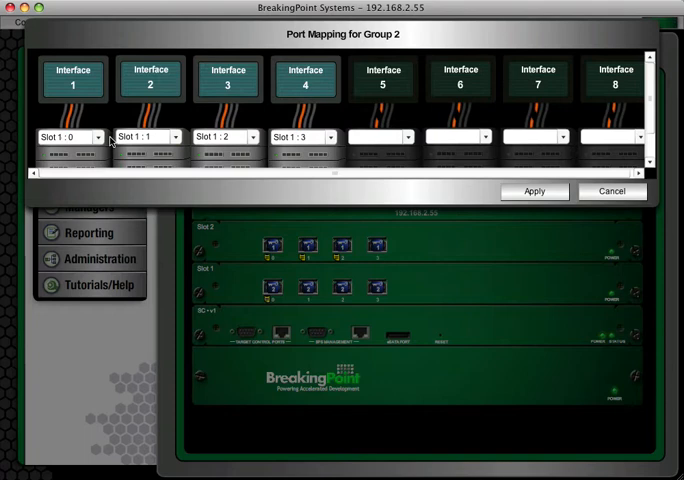
{"action": "left_click", "coordinate": [70, 136]}
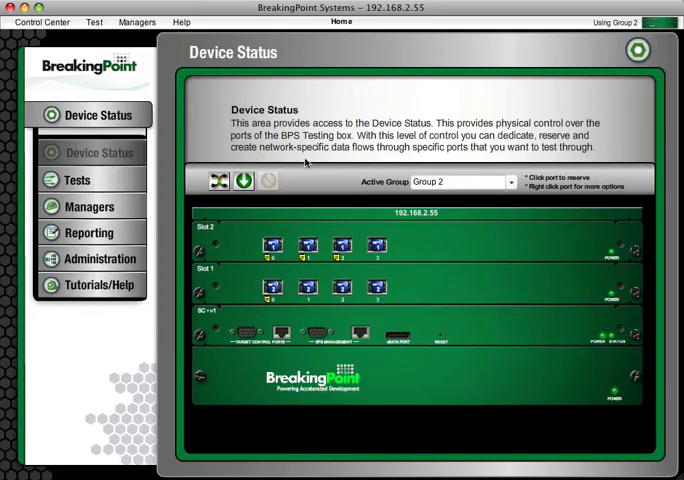
{"action": "mouse_move", "coordinate": [244, 180]}
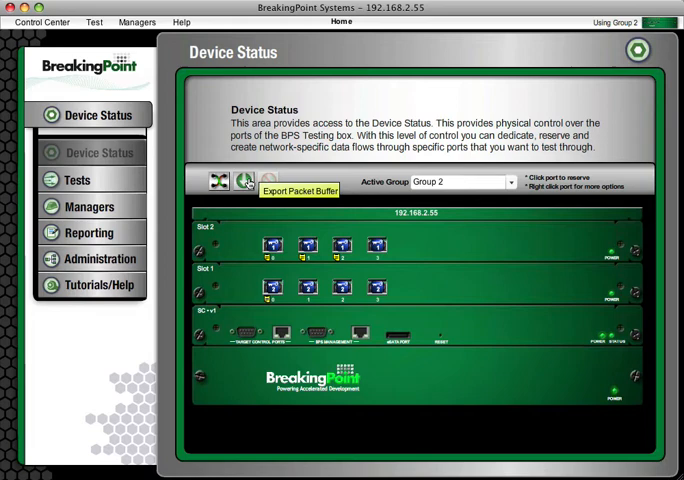
{"action": "left_click", "coordinate": [246, 184]}
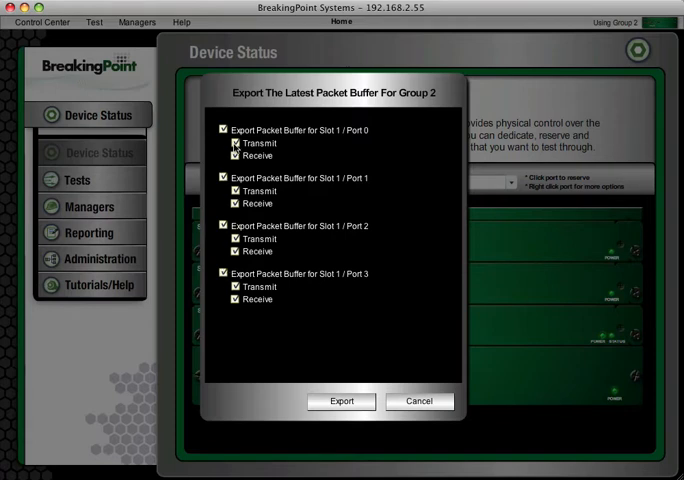
{"action": "left_click", "coordinate": [236, 144]}
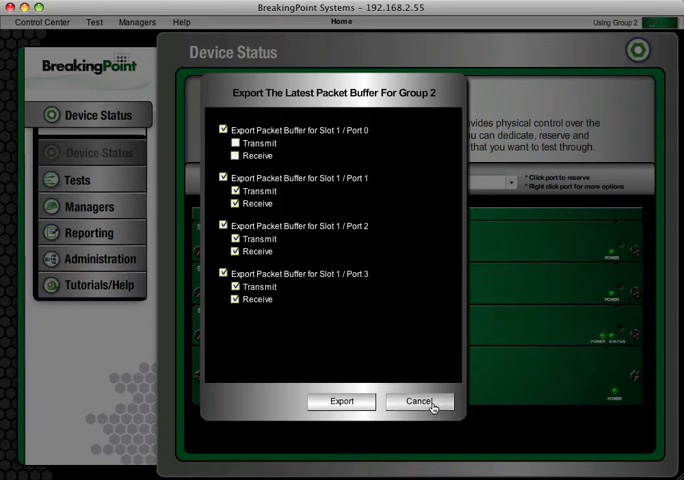
{"action": "left_click", "coordinate": [420, 400]}
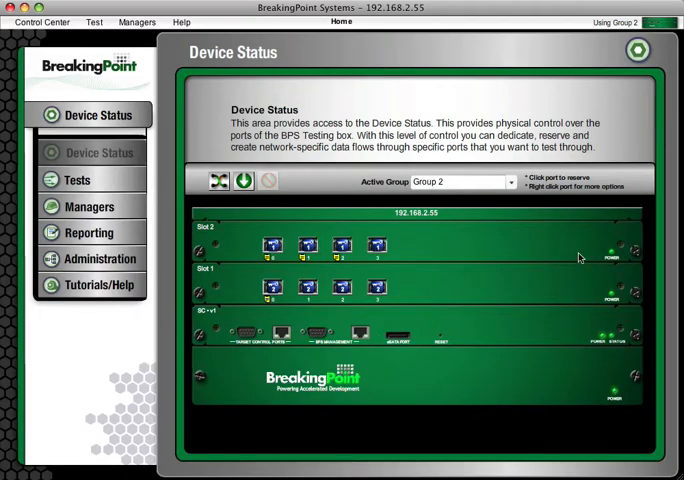
{"action": "mouse_move", "coordinate": [280, 202]}
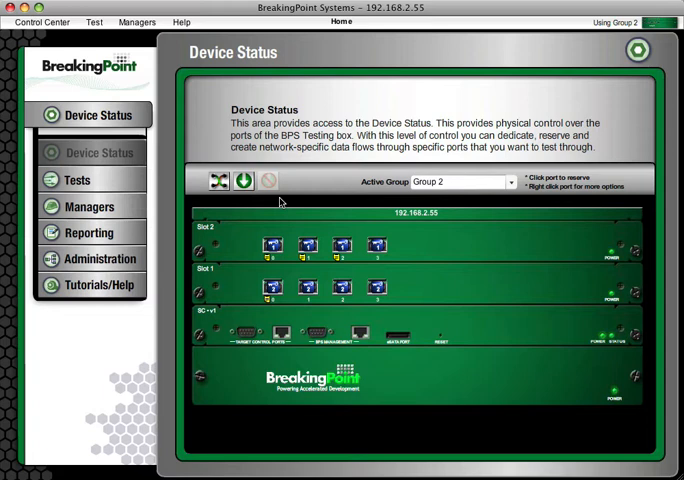
{"action": "mouse_move", "coordinate": [270, 148]}
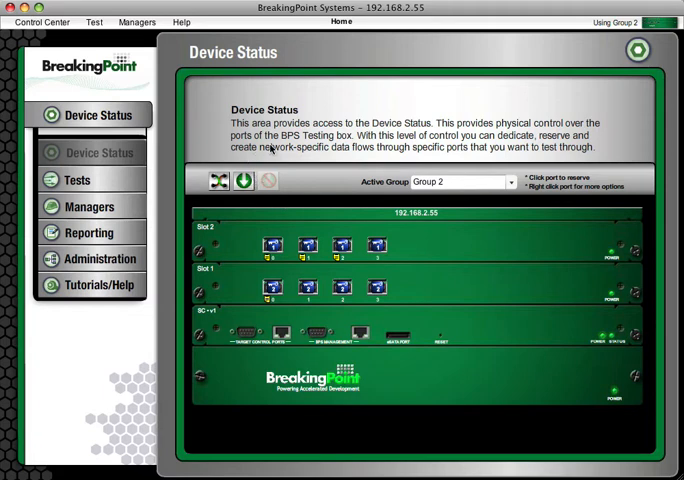
View capture statistics for BreakingPoint SMB-Netware 6.5, then SMB-Samba 3 in the Traffic Manager
{"action": "left_click", "coordinate": [94, 20]}
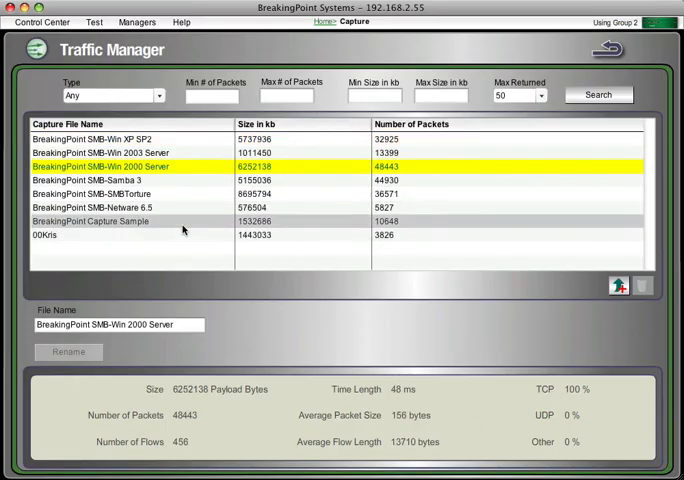
{"action": "left_click", "coordinate": [90, 208]}
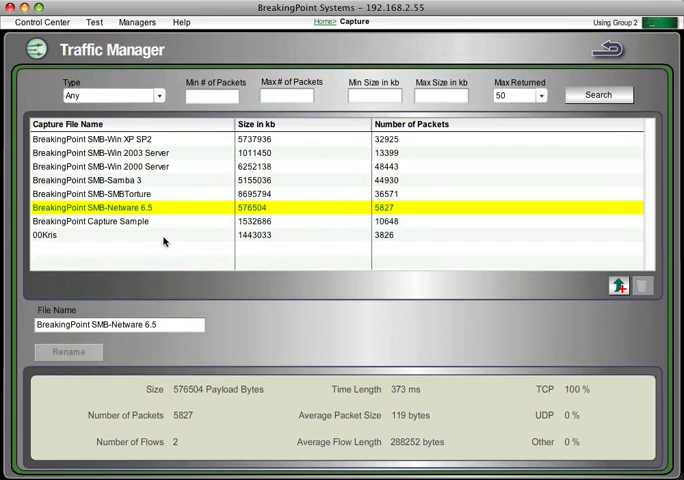
{"action": "left_click", "coordinate": [90, 192]}
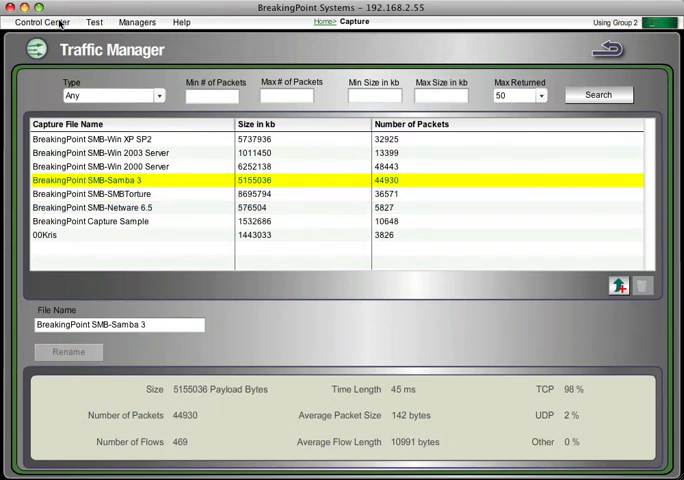
{"action": "left_click", "coordinate": [42, 20]}
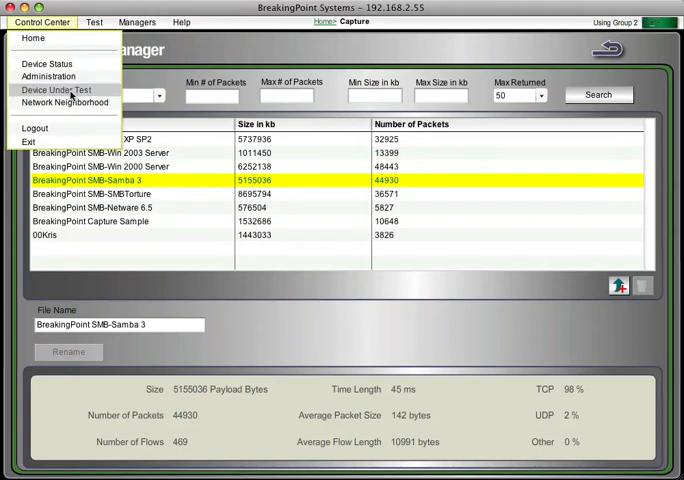
Remove an interface from the SpotNet network neighborhood, confirm, and leave the editor unsaved
{"action": "left_click", "coordinate": [60, 90]}
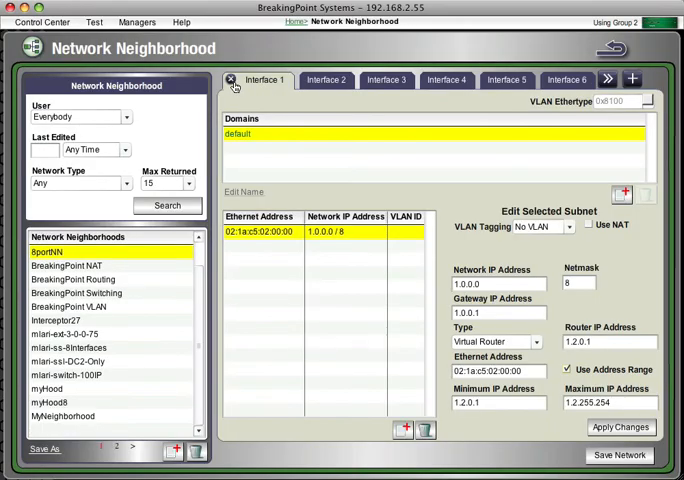
{"action": "left_click", "coordinate": [232, 80]}
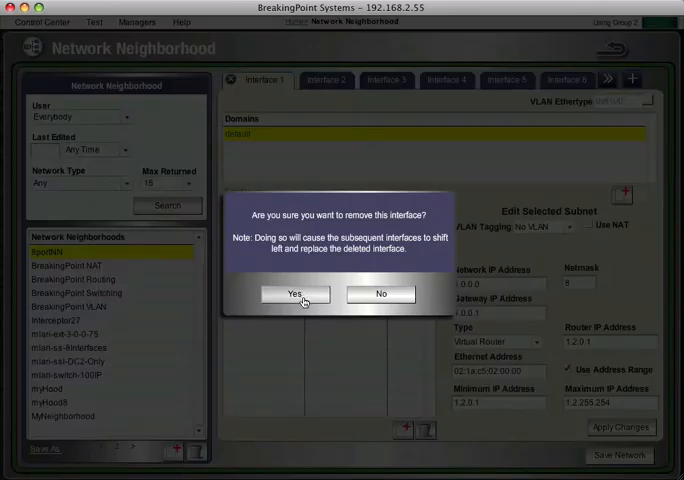
{"action": "left_click", "coordinate": [292, 294]}
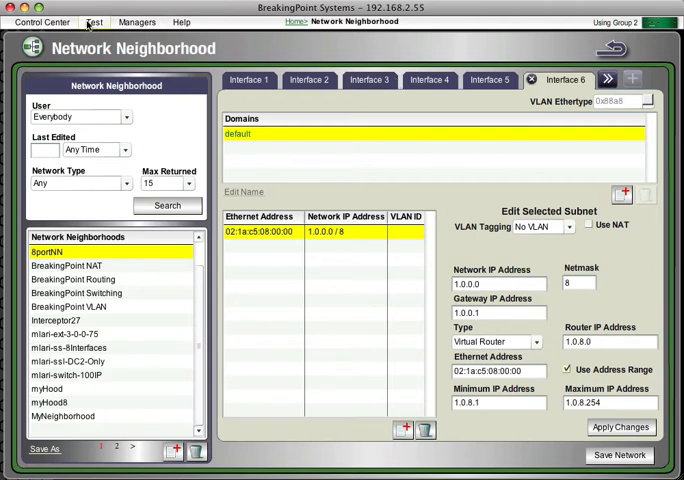
{"action": "left_click", "coordinate": [136, 20]}
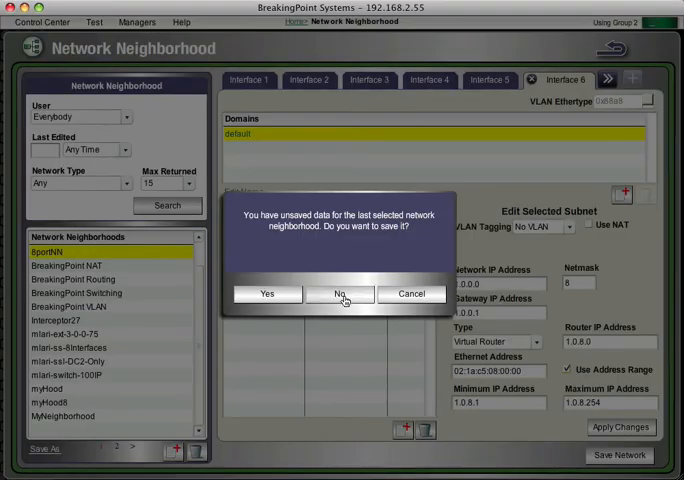
Discard the unsaved network neighborhood changes at the save prompt
{"action": "left_click", "coordinate": [338, 292]}
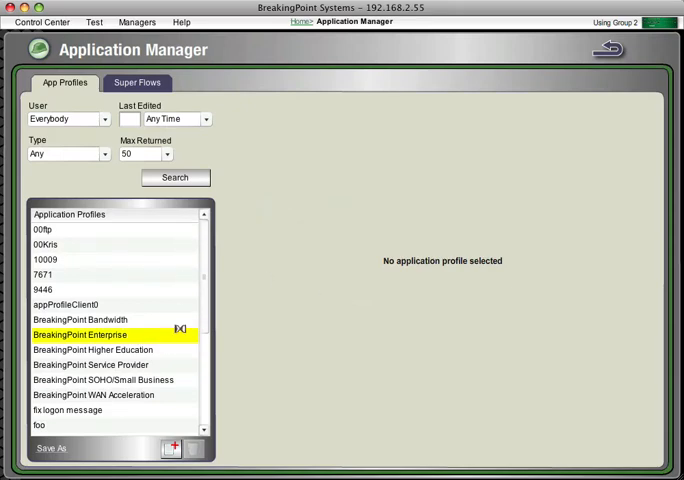
{"action": "mouse_move", "coordinate": [180, 320]}
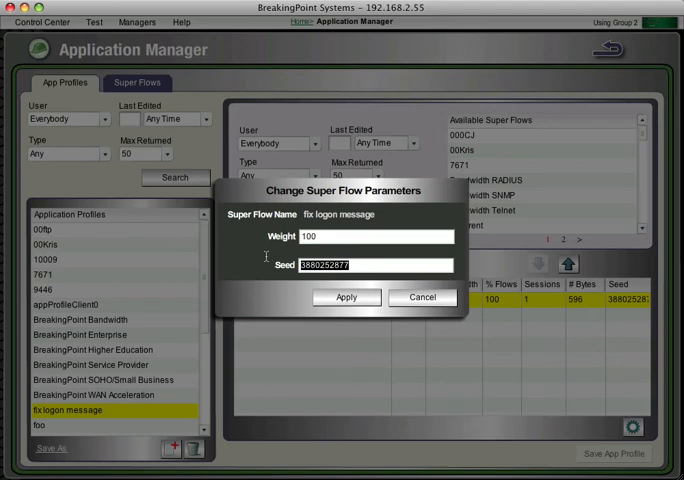
Enter seed 4 for the fix logon message super flow, then cancel the change
{"action": "type", "text": "4"}
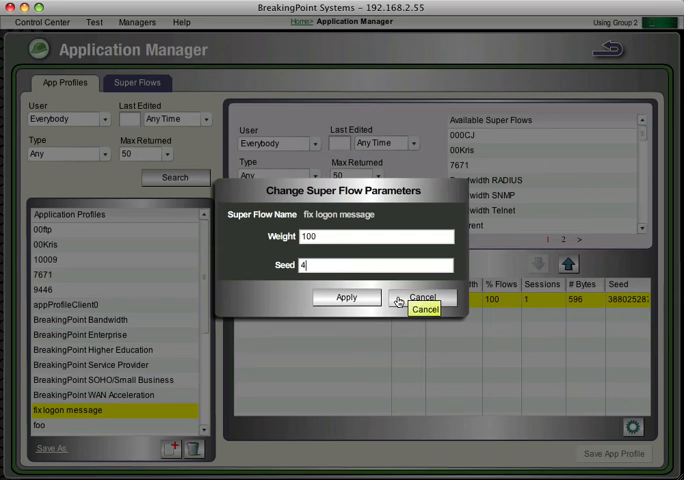
{"action": "left_click", "coordinate": [424, 298]}
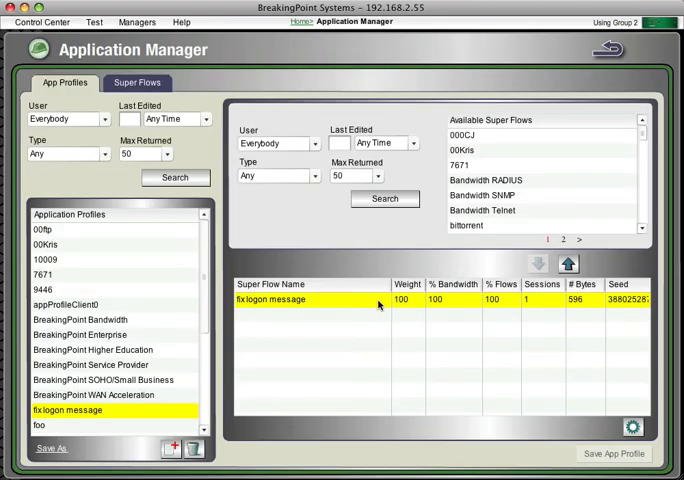
{"action": "mouse_move", "coordinate": [550, 288]}
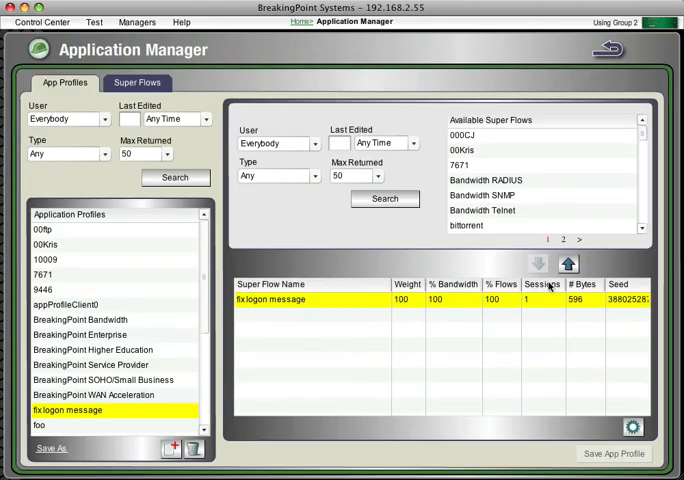
{"action": "mouse_move", "coordinate": [496, 312]}
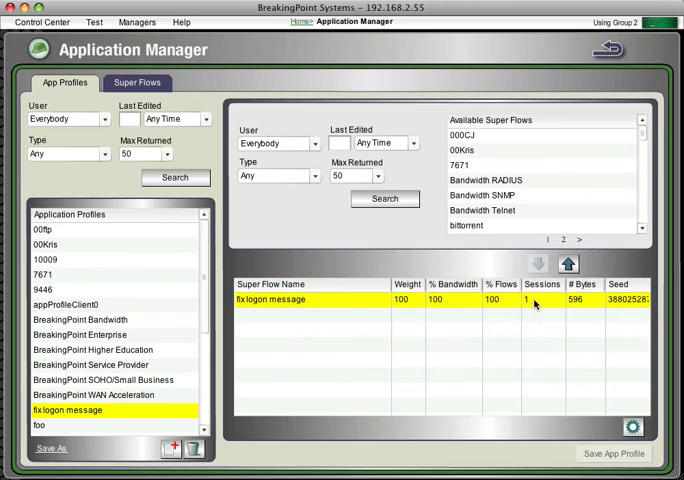
{"action": "mouse_move", "coordinate": [448, 296]}
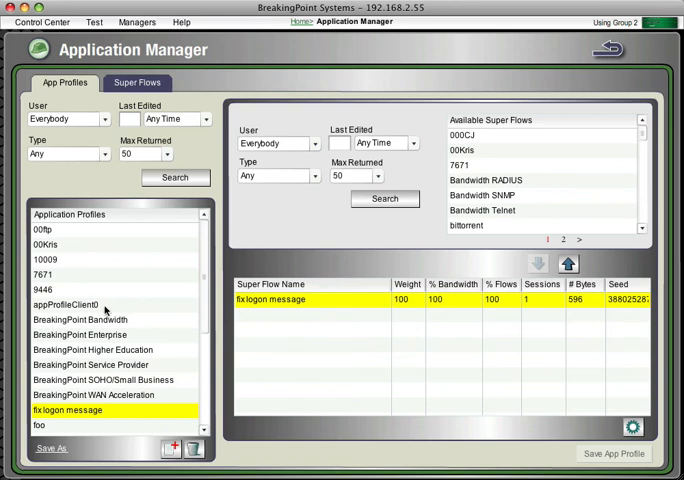
Select appProfileClient0 to list its super flows, led by BreakingPoint HTTP Video at weight 410
{"action": "left_click", "coordinate": [64, 304]}
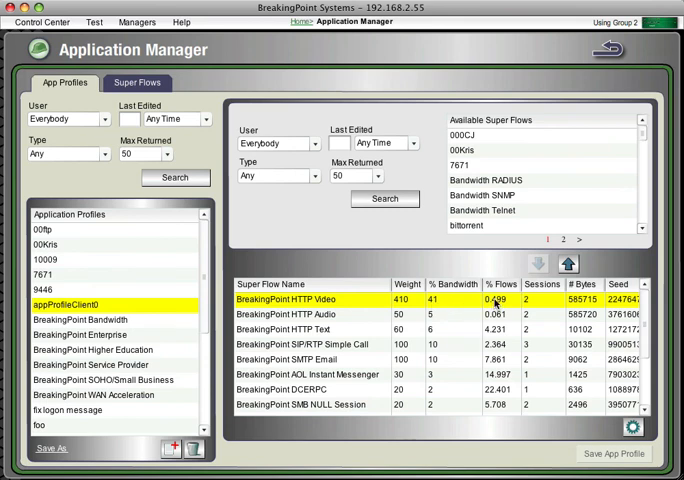
{"action": "mouse_move", "coordinate": [538, 312]}
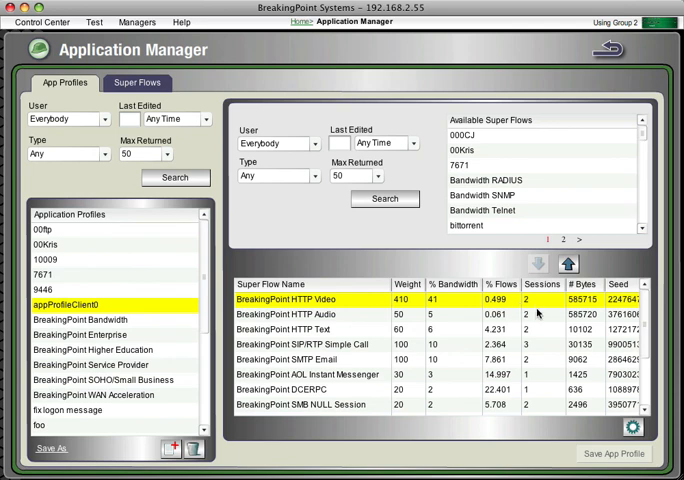